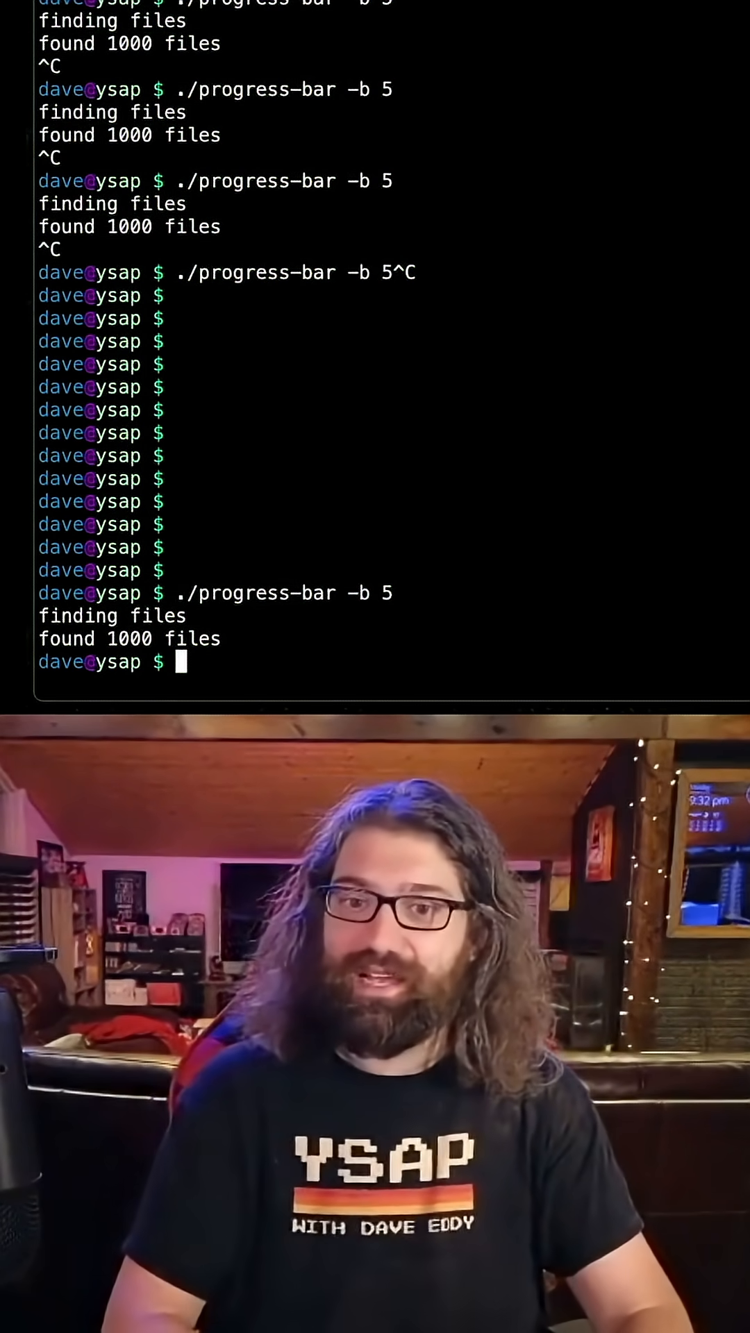
# Open the progress-bar script in Vim from the shell prompt
pyautogui.write('vim progress-bar')
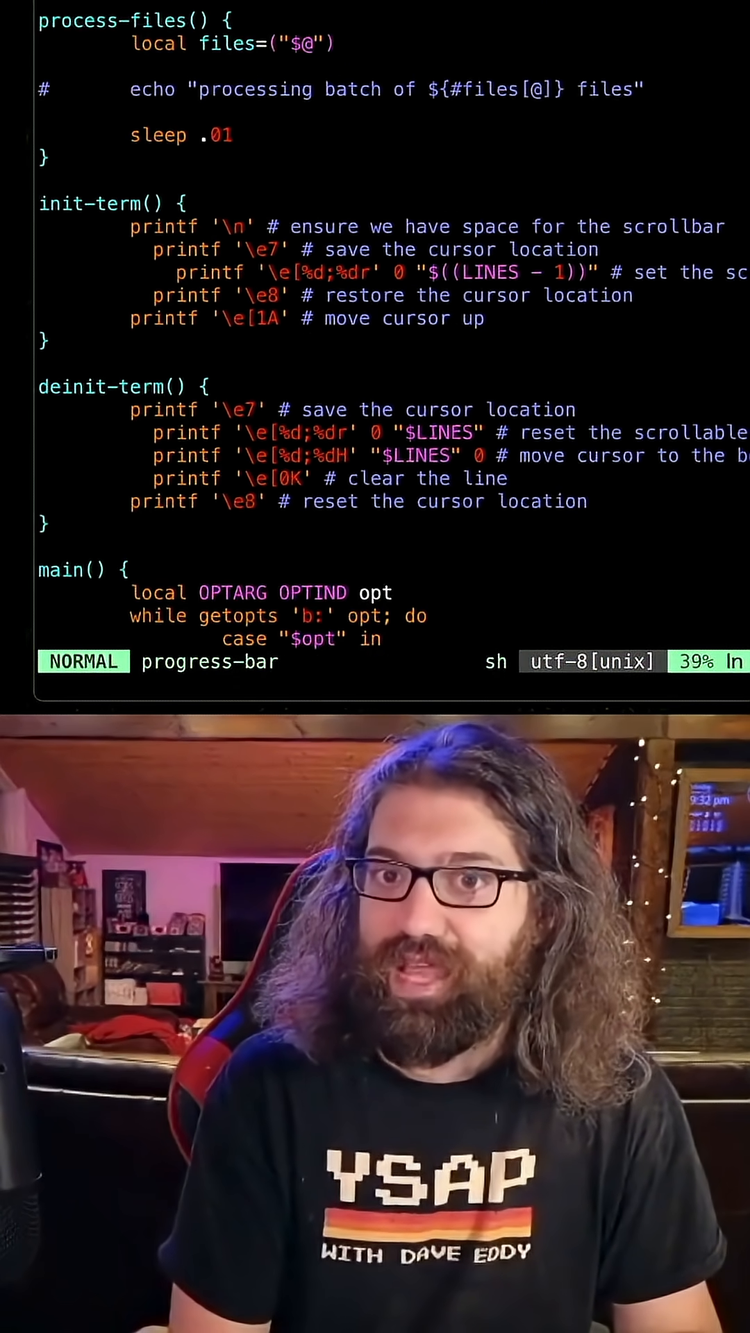
pyautogui.scroll(-3)
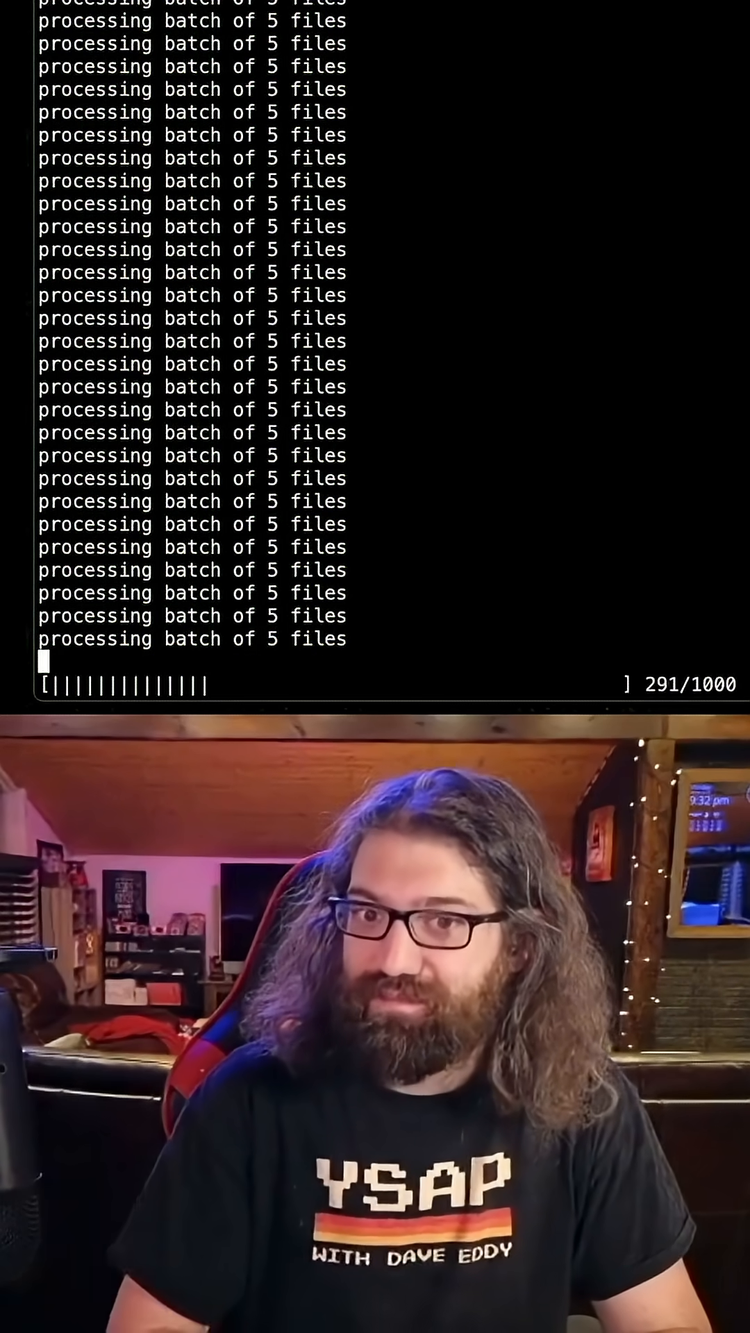
# Interrupt the running script and reopen progress-bar in Vim at the process-files function
pyautogui.press('ctrl+c')
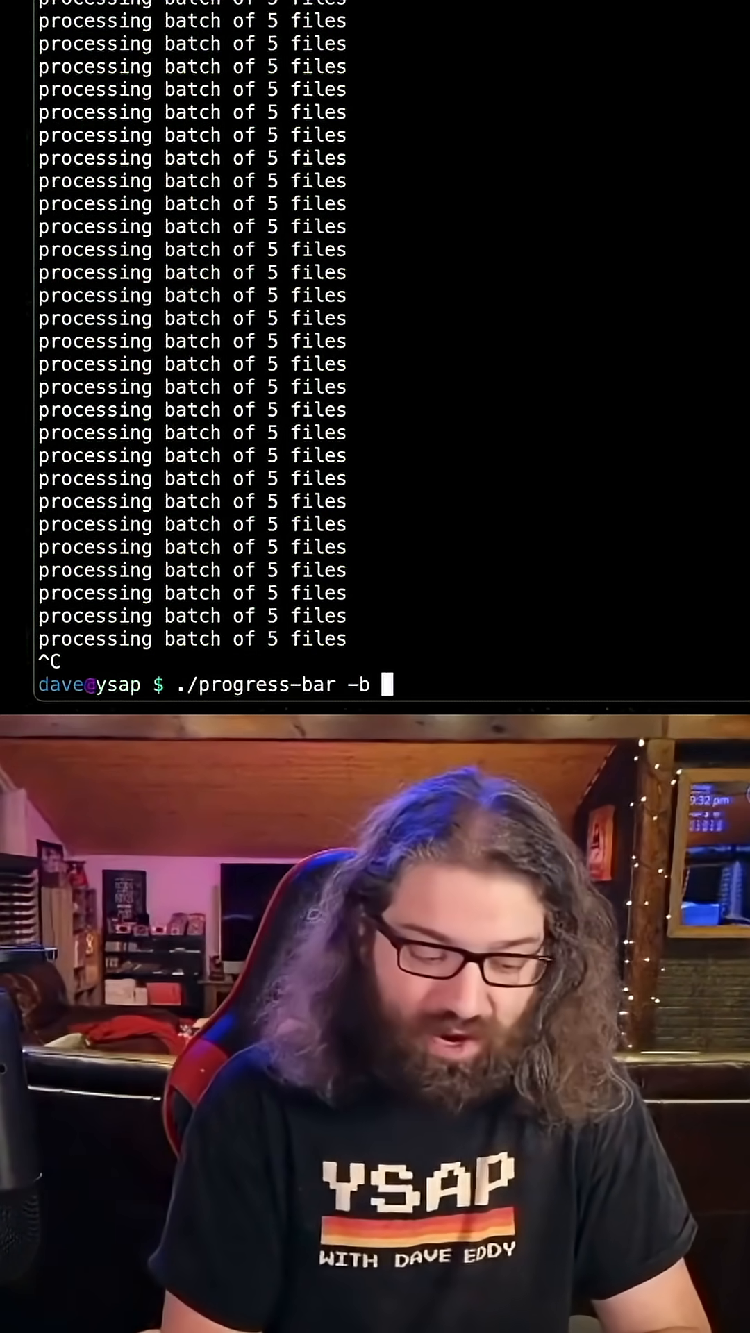
pyautogui.write('100')
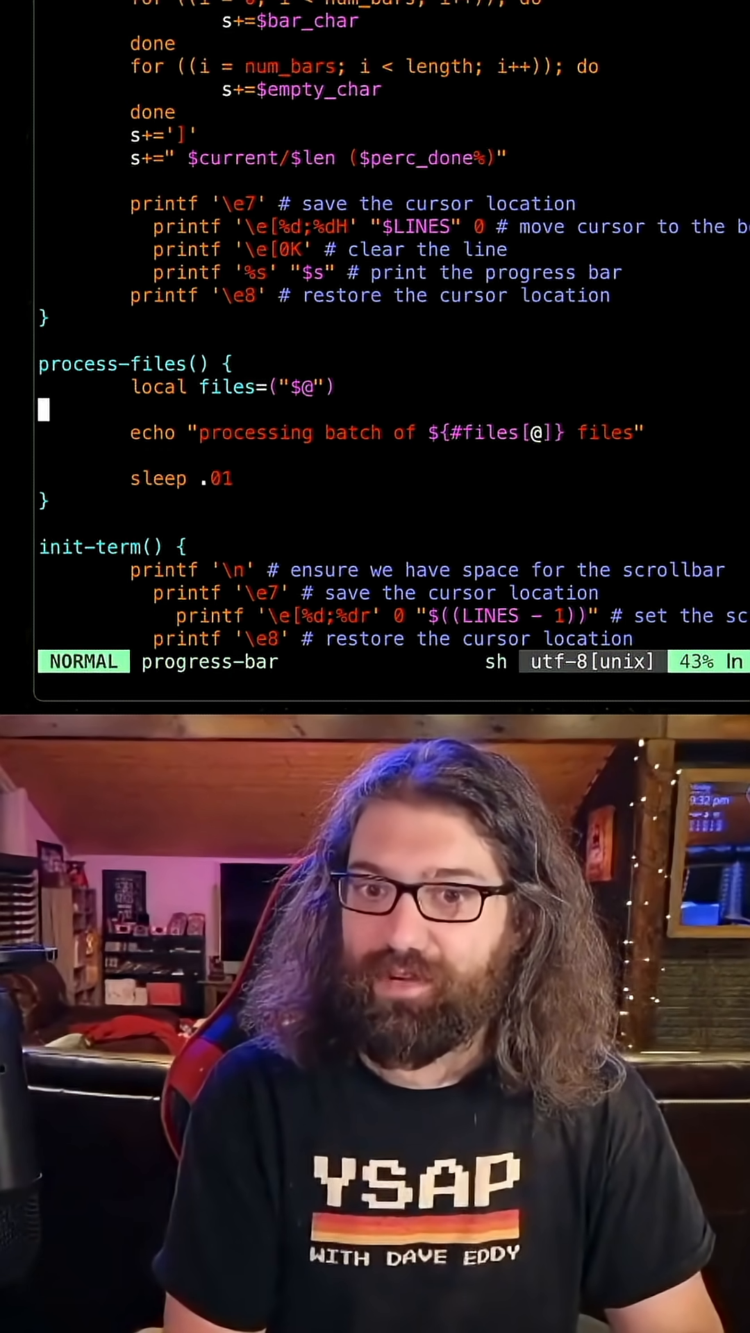
# Loop over "${files[@]}" echoing "-> $file" for each, with file declared local, and save
pyautogui.write('for f')
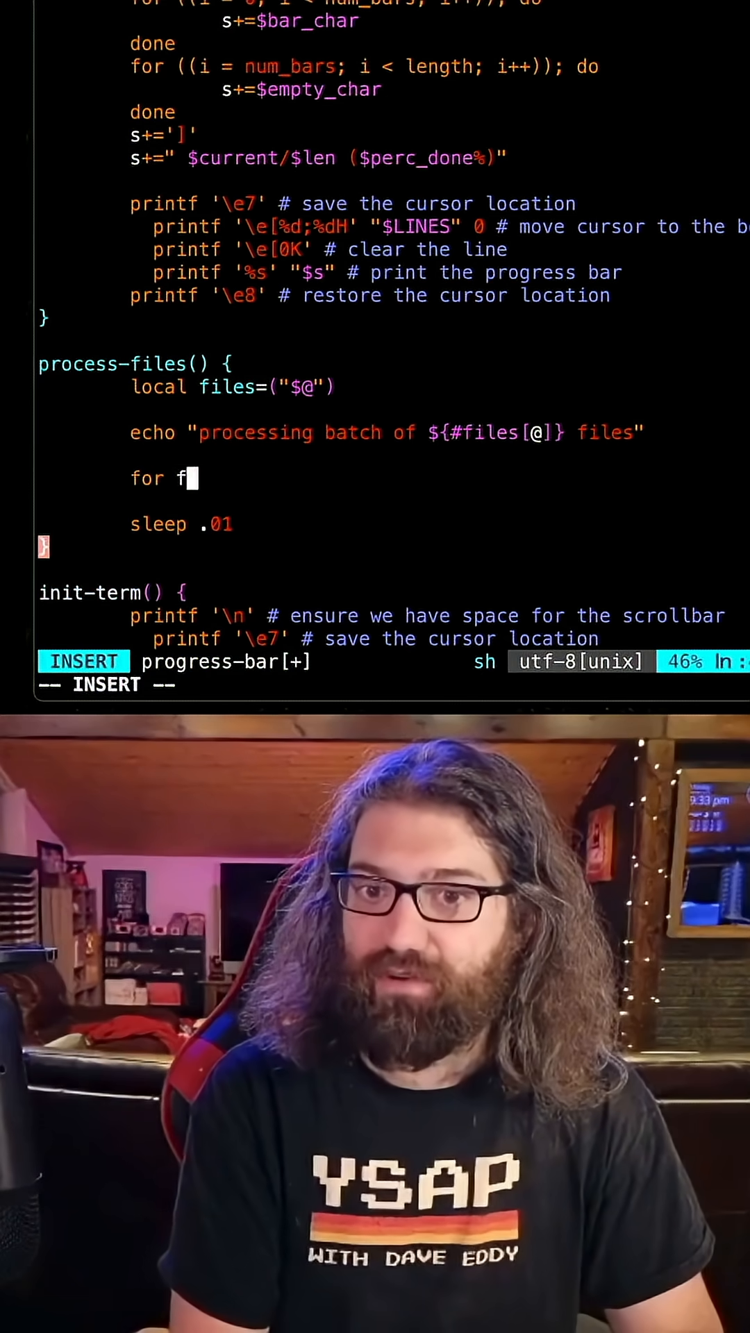
pyautogui.write('ile in "${files[@]}"; do')
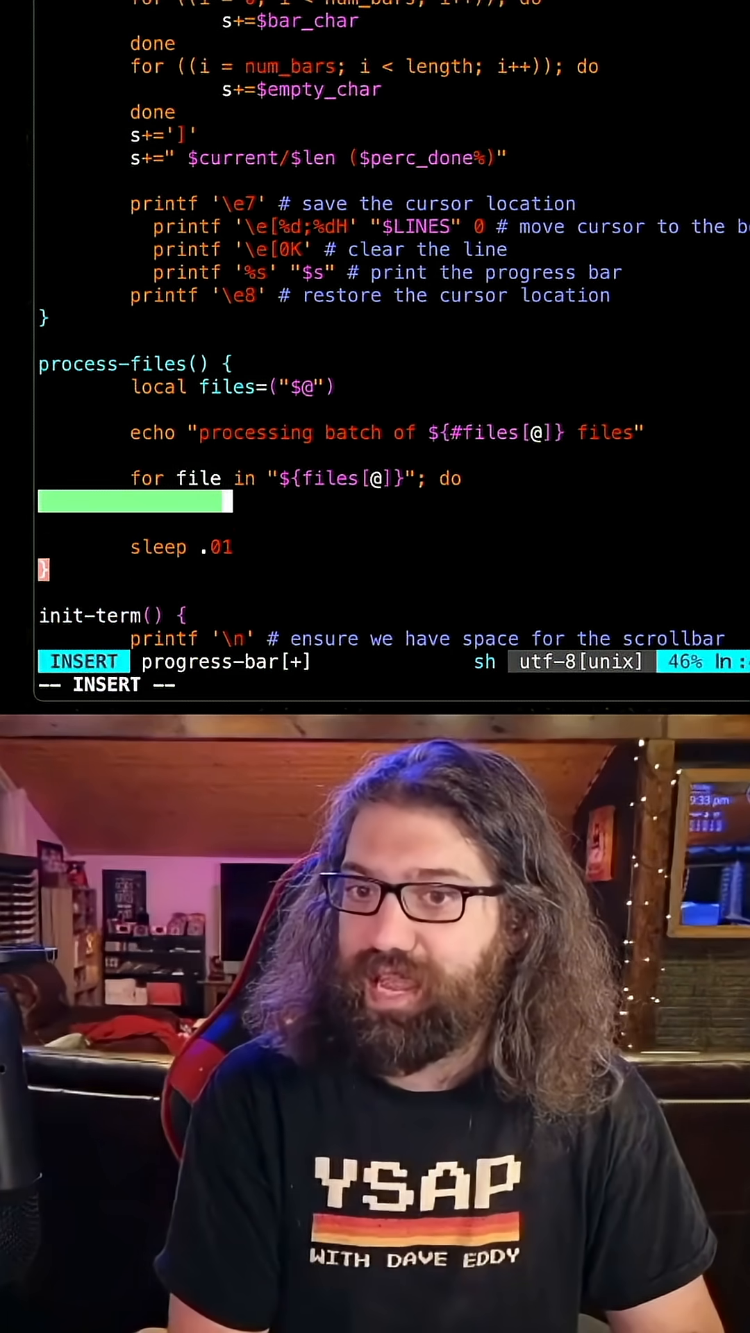
pyautogui.write('echo')
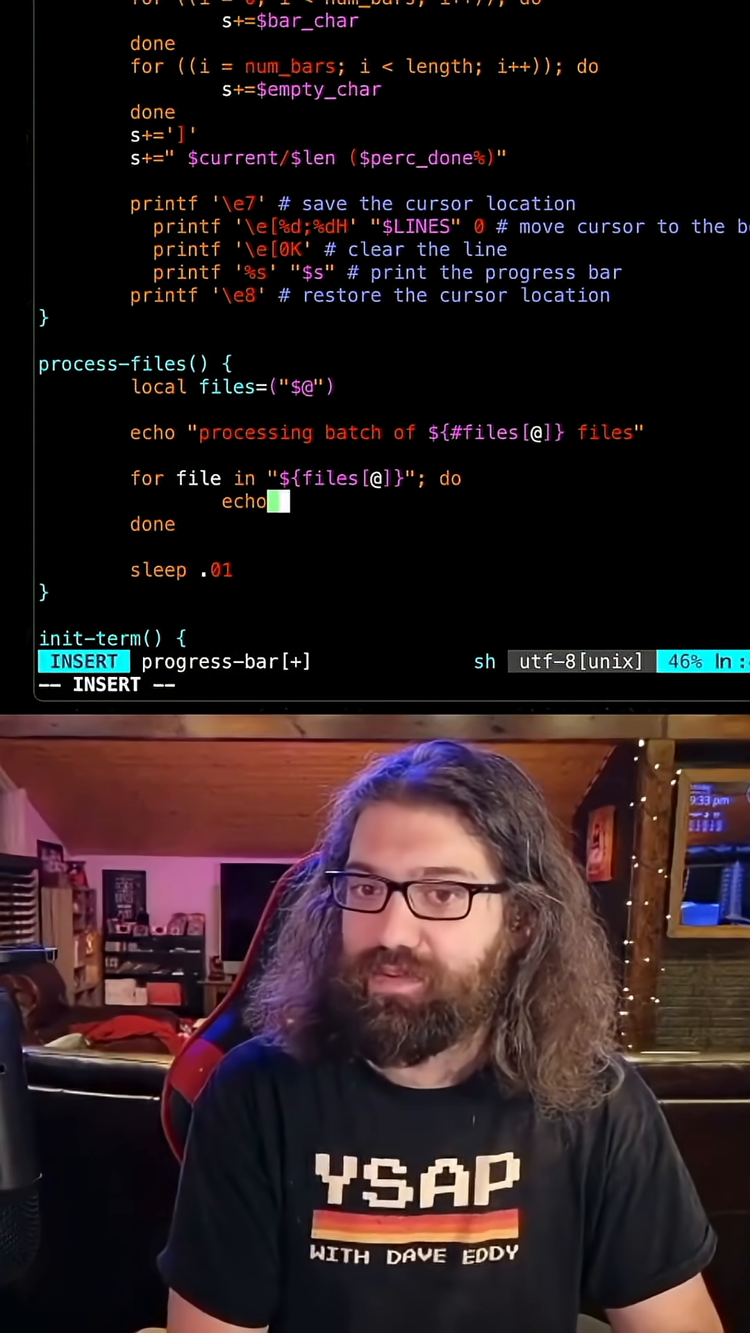
pyautogui.write('"')
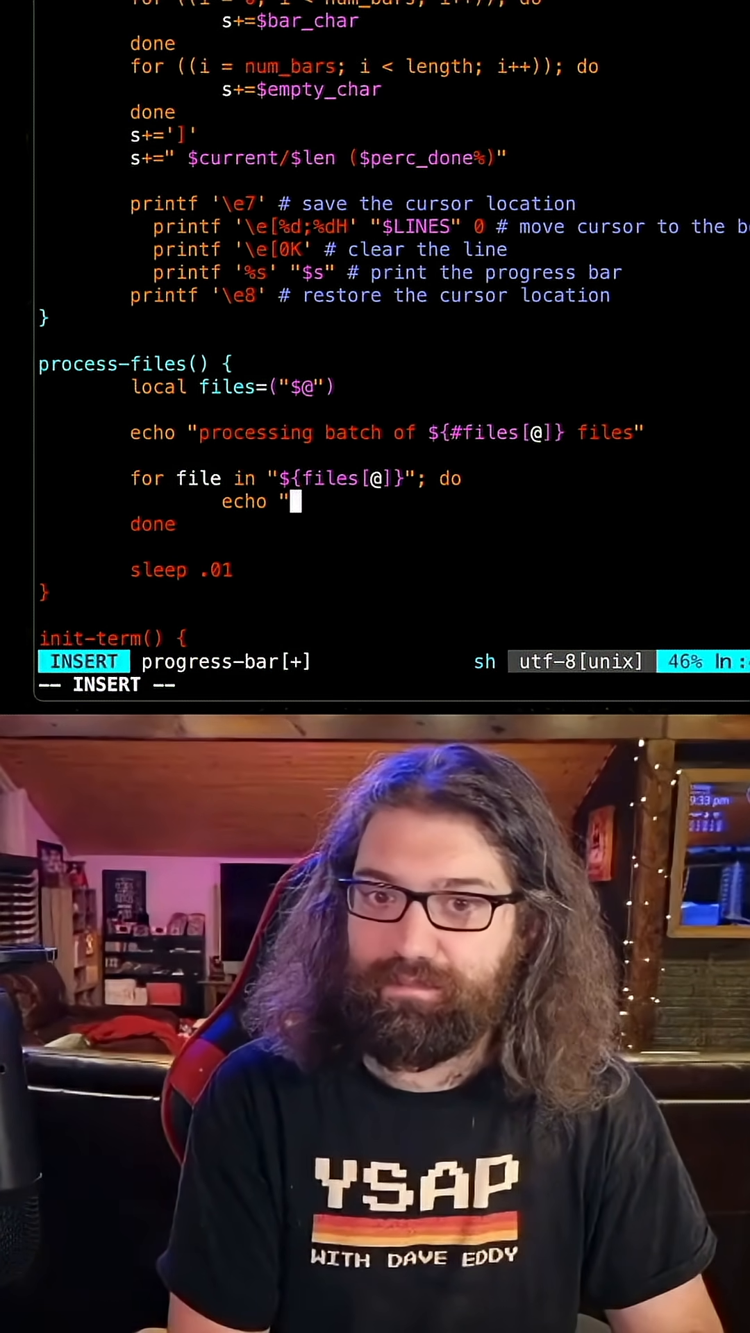
pyautogui.write('-> $file"')
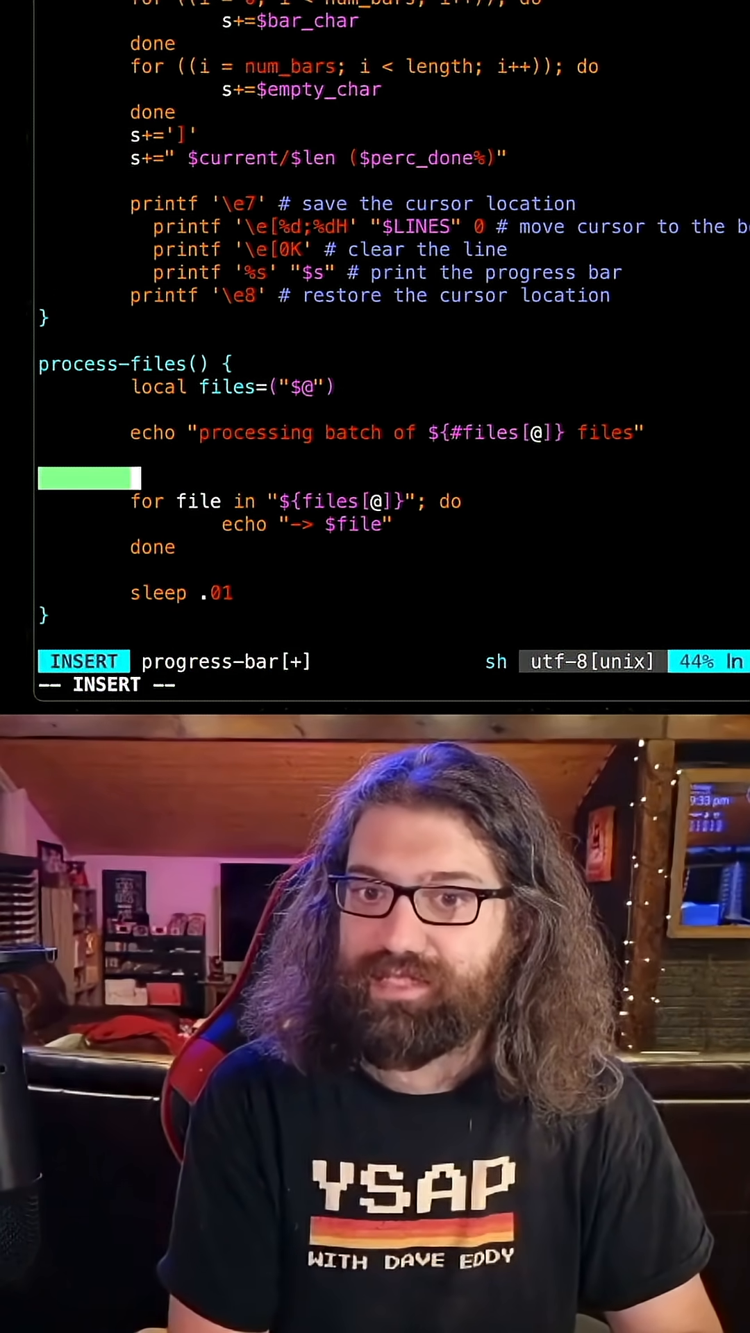
pyautogui.write('local file')
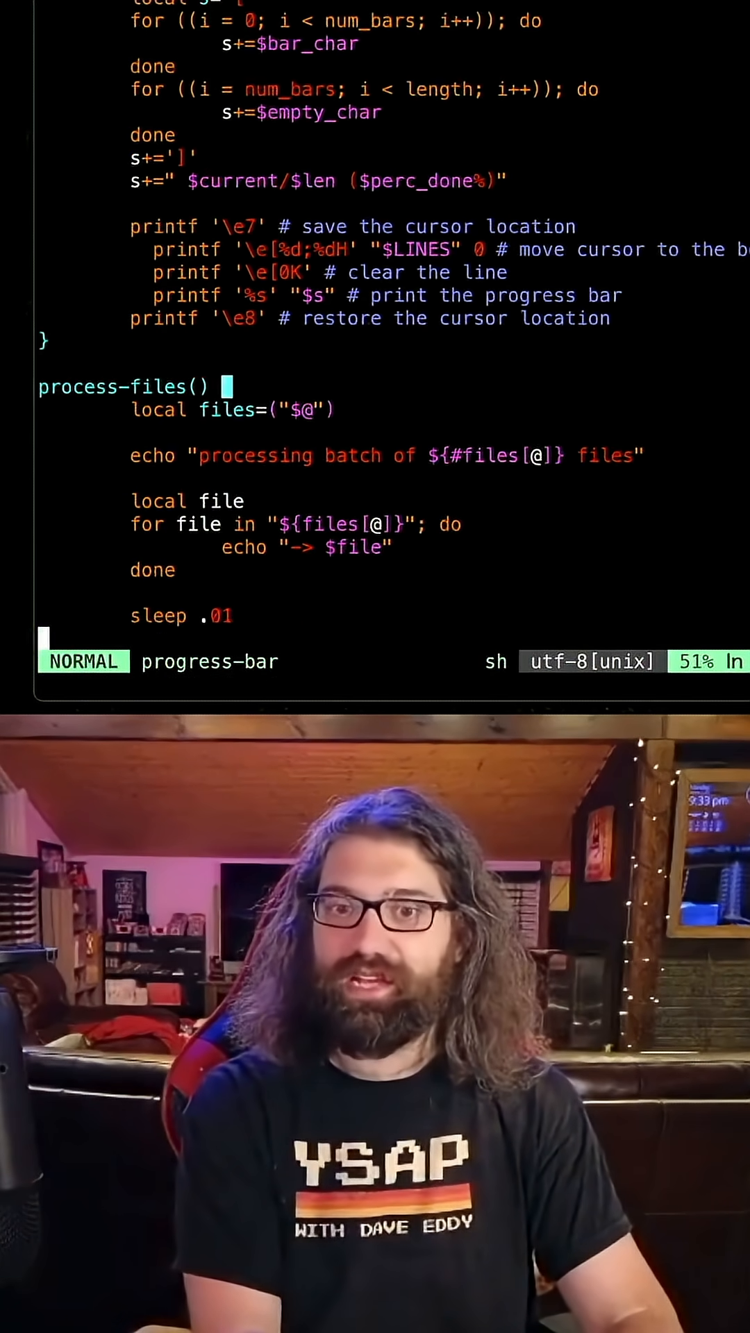
# Move 'sleep .01' inside the per-file loop, save, and run ./progress-bar -b 3
pyautogui.scroll(-3)
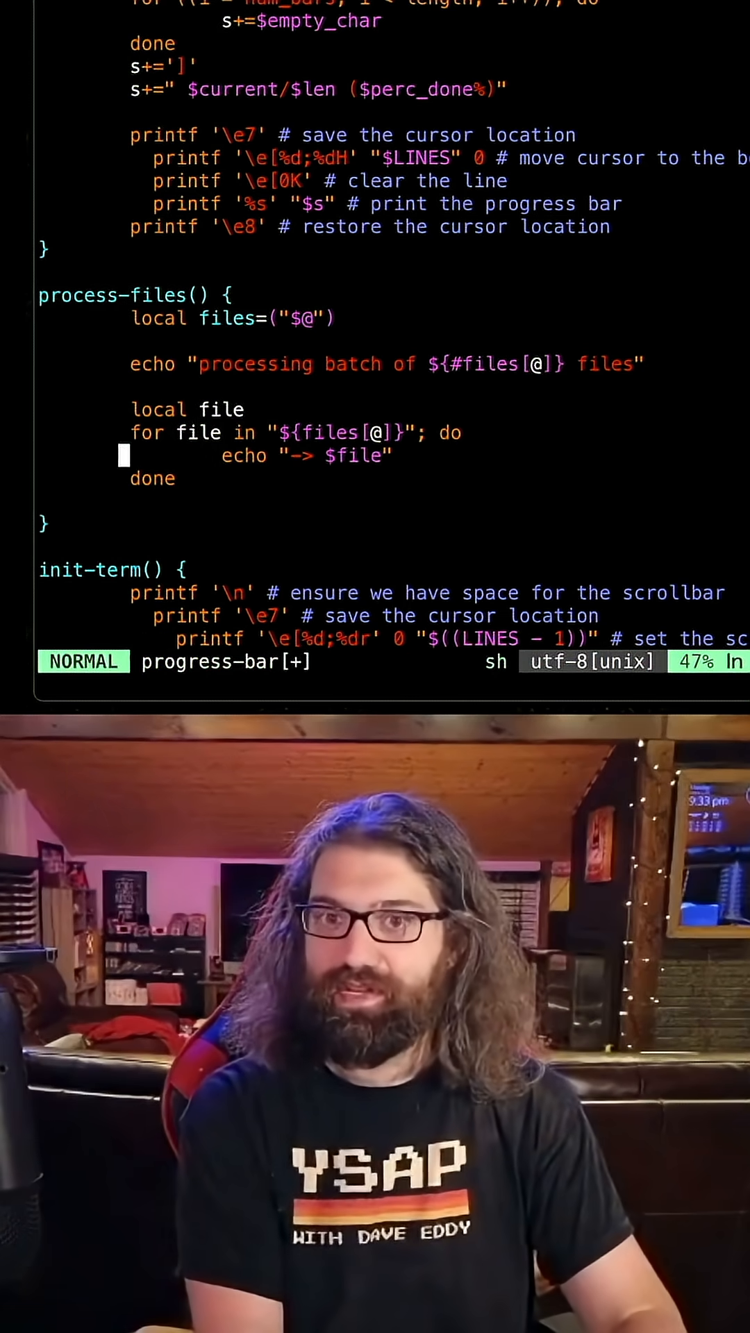
pyautogui.write('sleep .01')
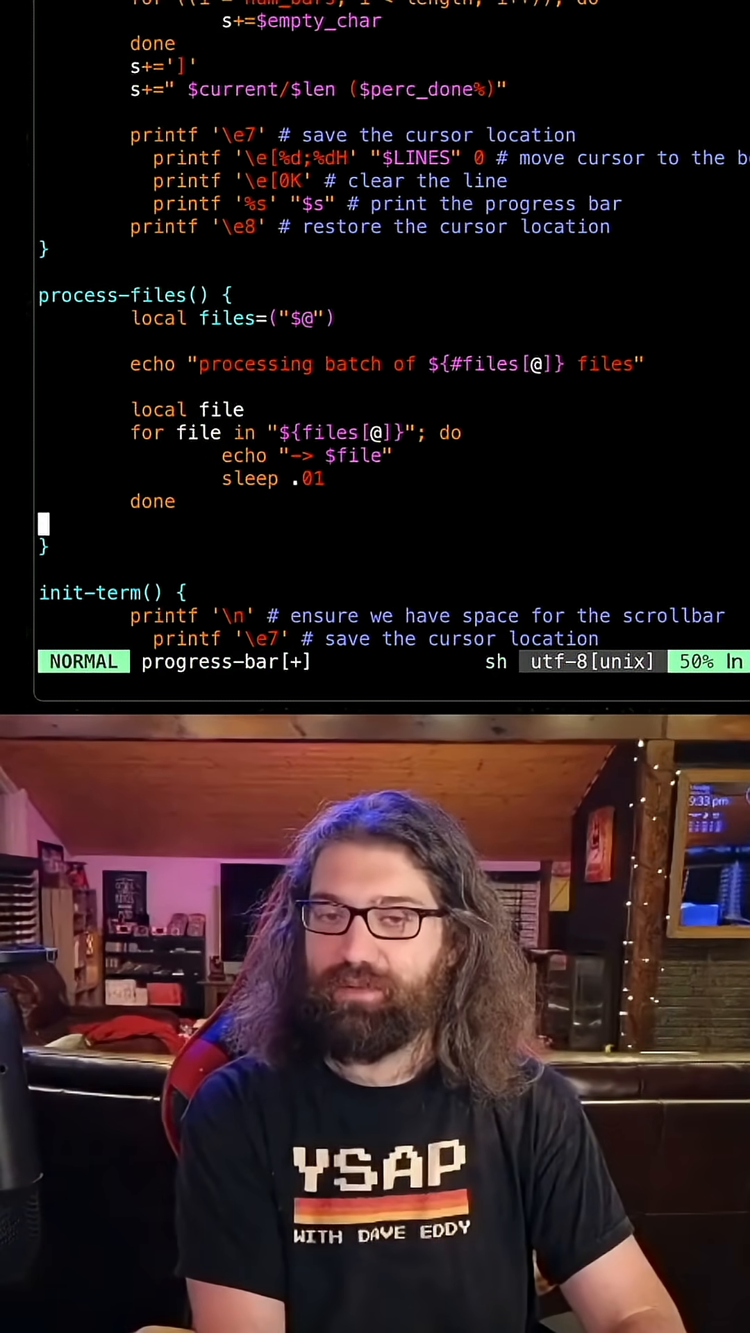
pyautogui.write('./progress-bar -b 3')
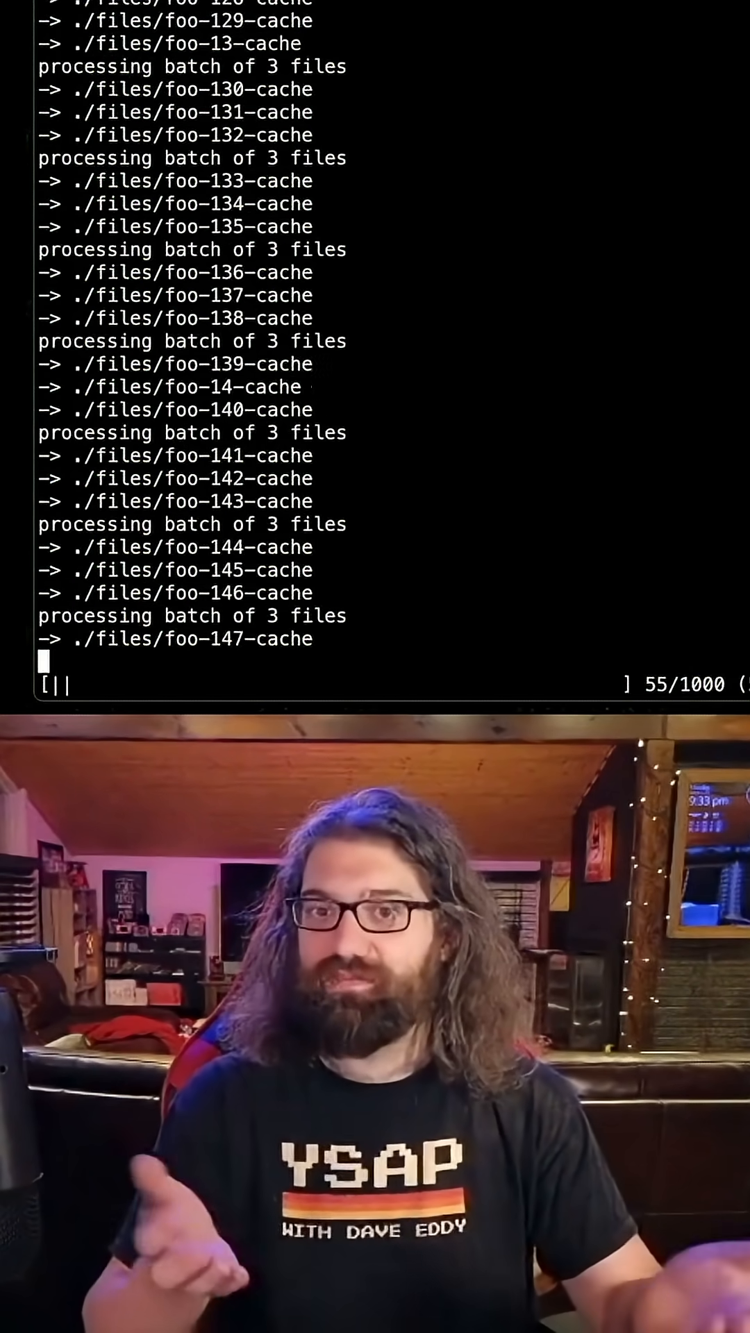
# Stop the batch-of-3 run, rerun with -b 10 to watch files scroll above the bar, then stop it
pyautogui.press('ctrl+c')
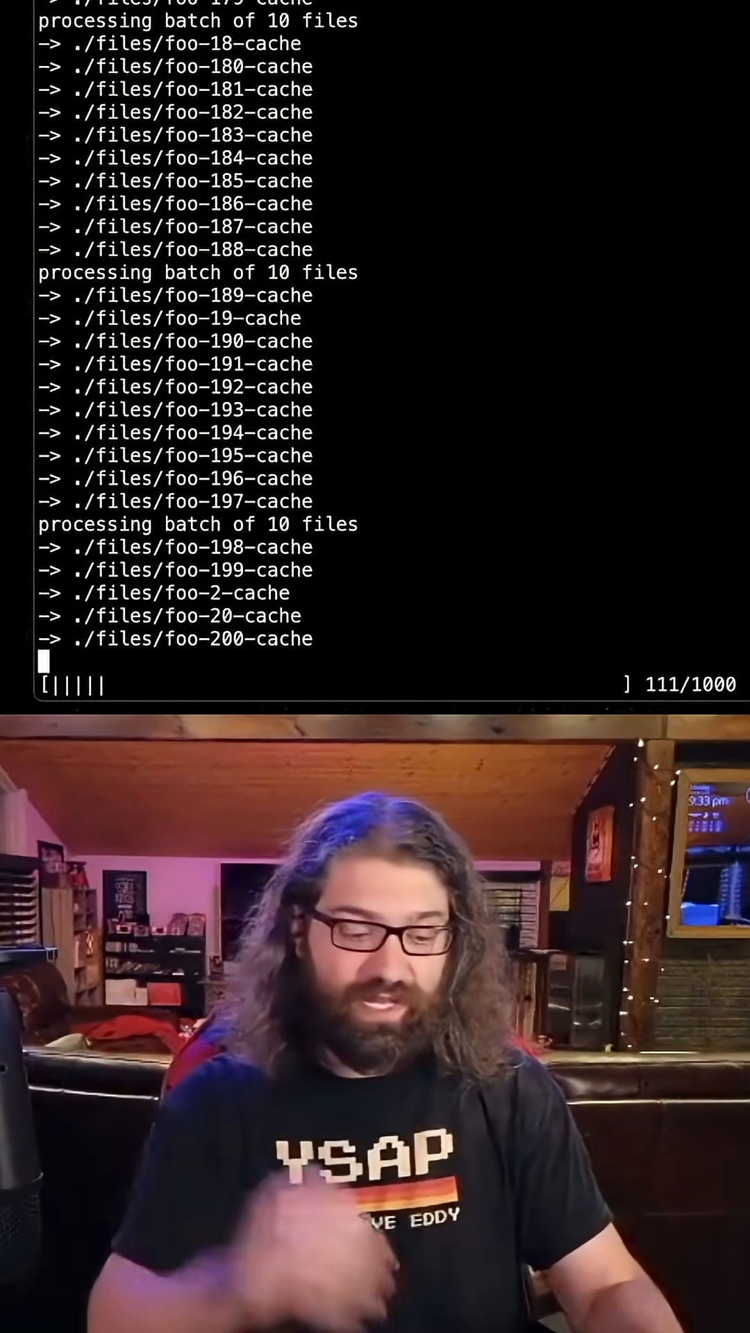
pyautogui.press('ctrl+c')
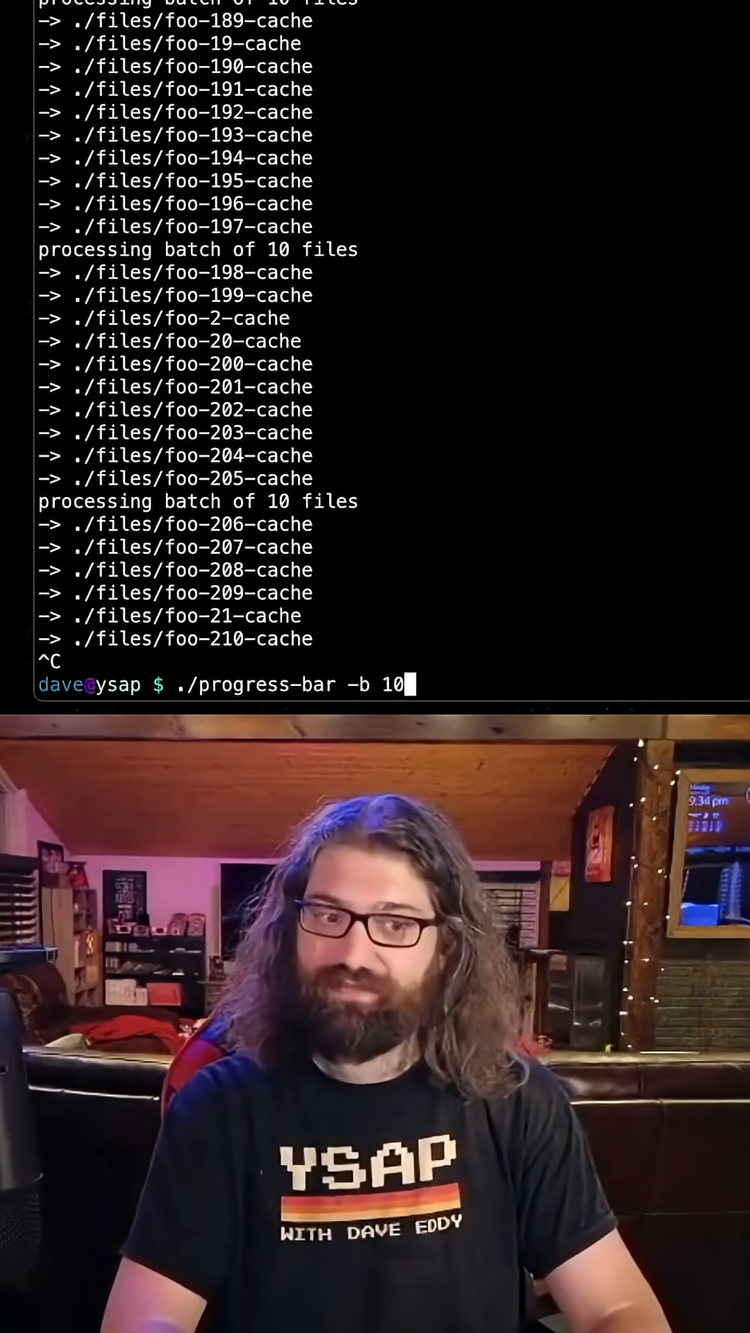